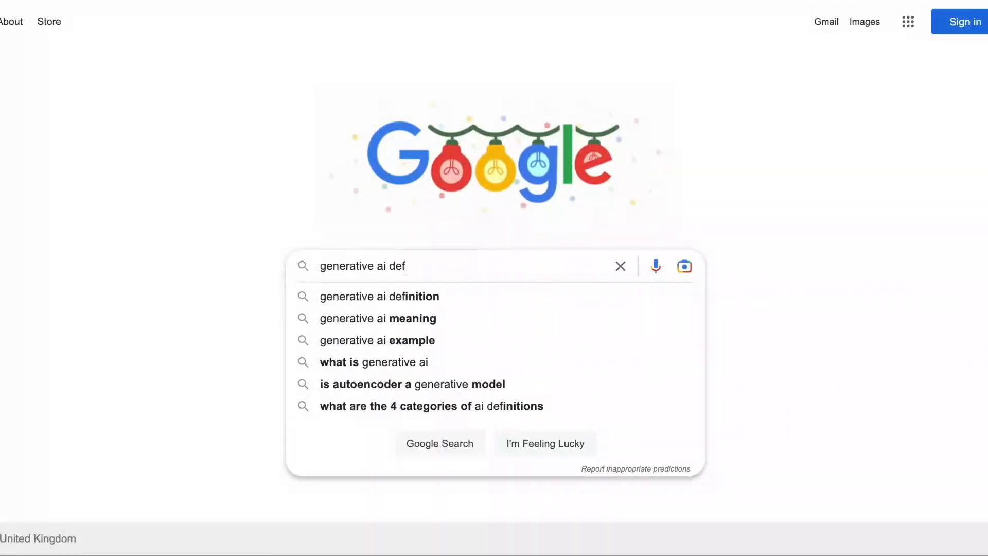
# Search 'generative ai definition' and highlight the AltexSoft featured snippet paragraph
pyautogui.click(379, 296)
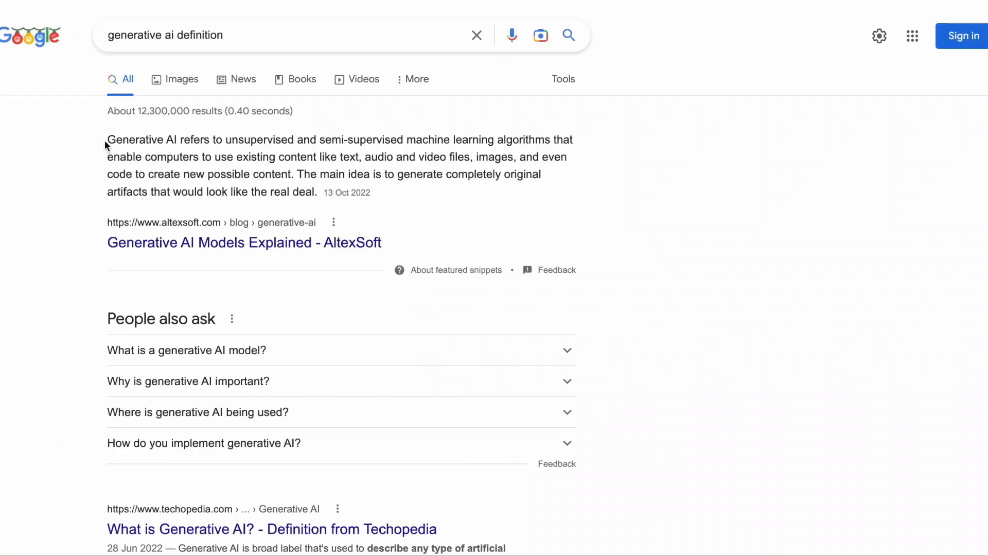
pyautogui.moveTo(108, 139); pyautogui.dragTo(371, 192)
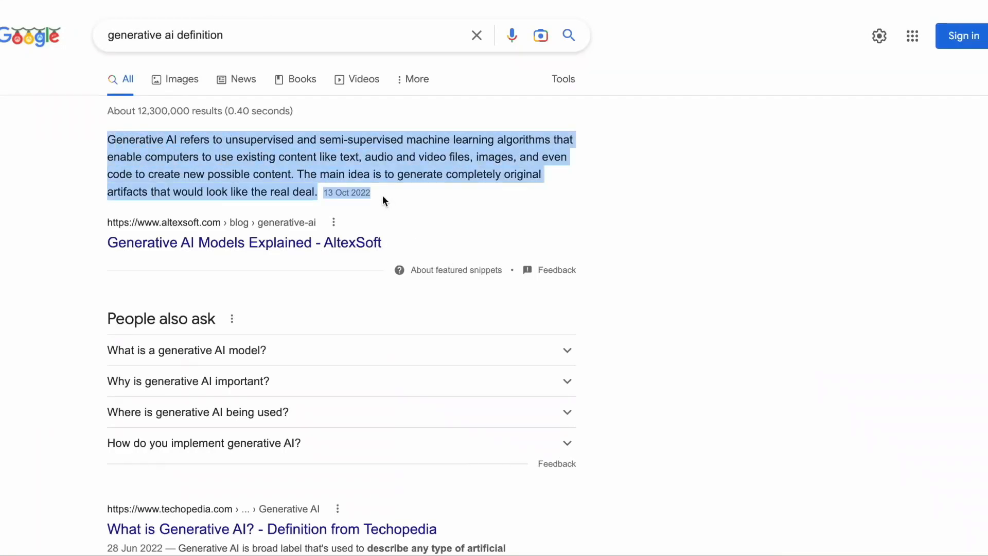